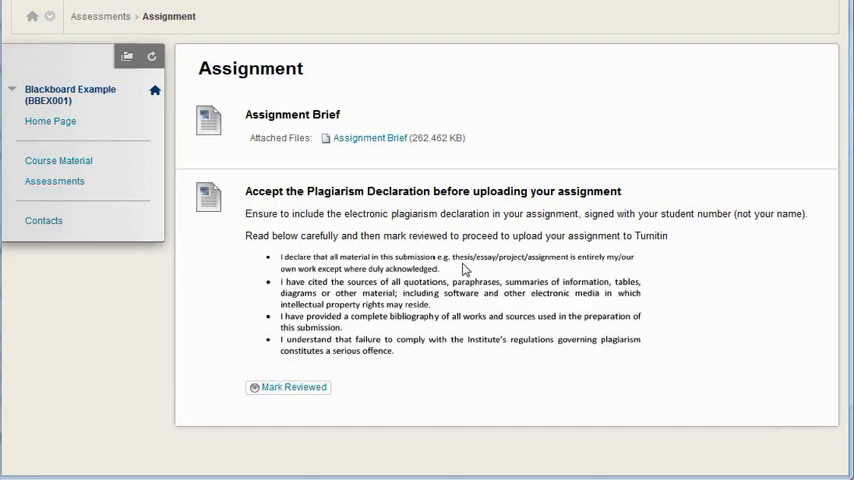
{"action": "mouse_move", "coordinate": [248, 66]}
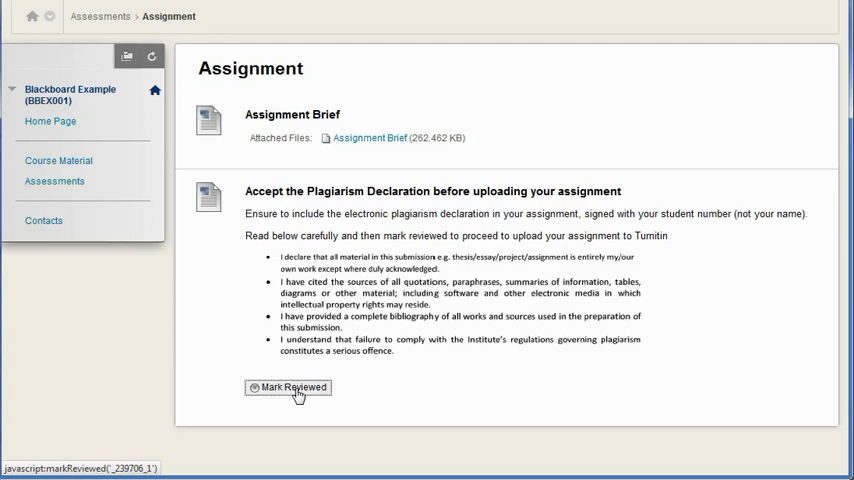
- Mark the plagiarism declaration as Reviewed so the final assignment upload item appears
{"action": "left_click", "coordinate": [288, 388]}
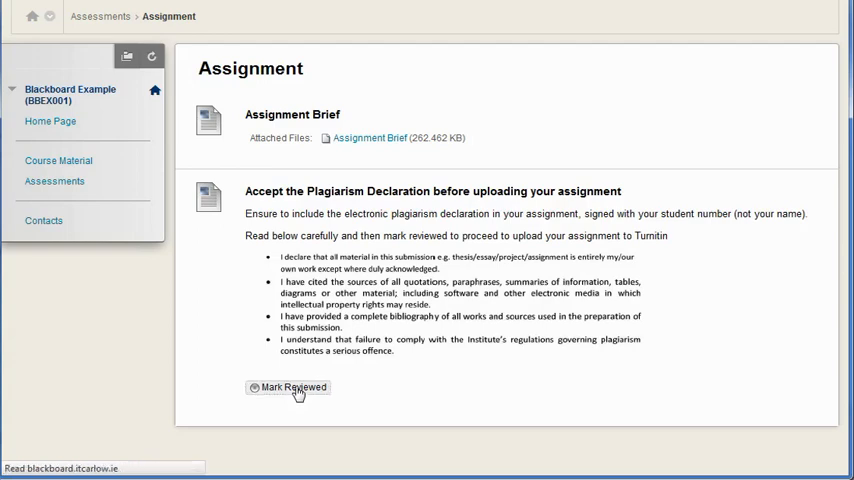
{"action": "left_click", "coordinate": [288, 388]}
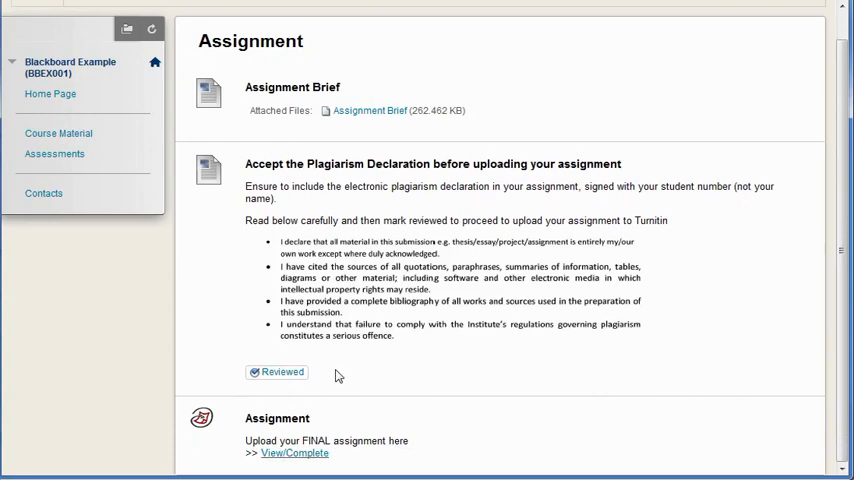
{"action": "mouse_move", "coordinate": [268, 440]}
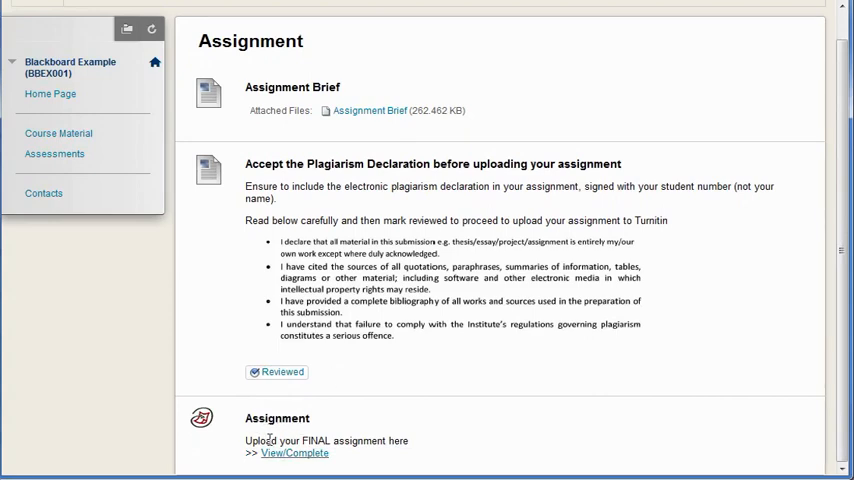
{"action": "mouse_move", "coordinate": [288, 388]}
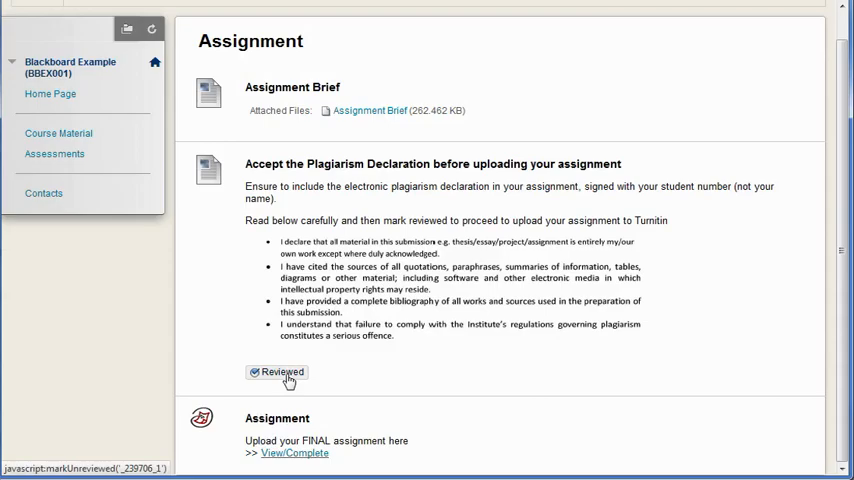
- Undo the Reviewed status with OK confirmation, then mark the declaration Reviewed again
{"action": "left_click", "coordinate": [284, 372]}
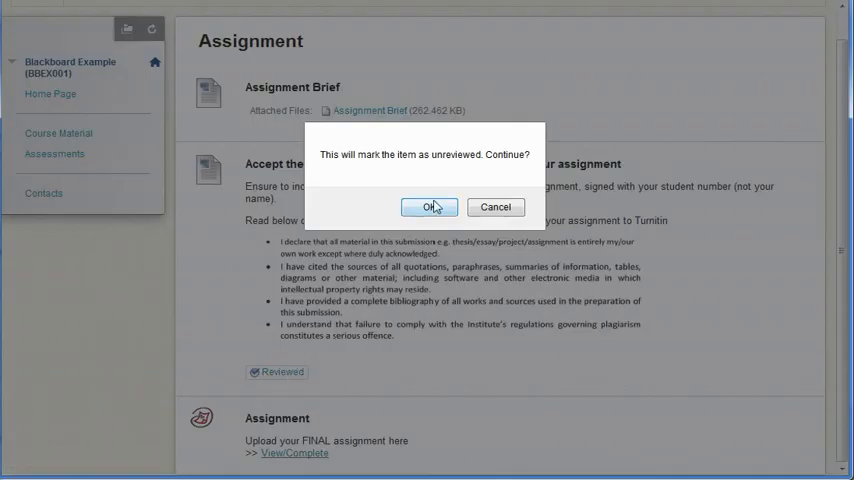
{"action": "left_click", "coordinate": [428, 208]}
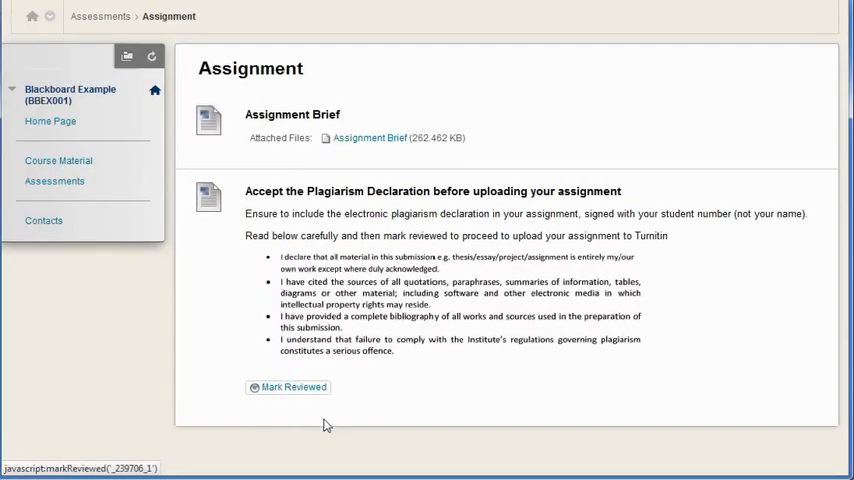
{"action": "mouse_move", "coordinate": [264, 436]}
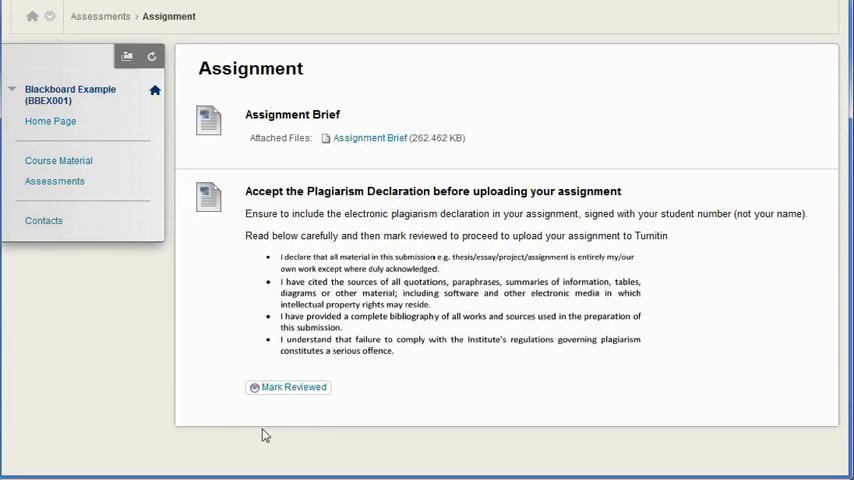
{"action": "left_click", "coordinate": [288, 388]}
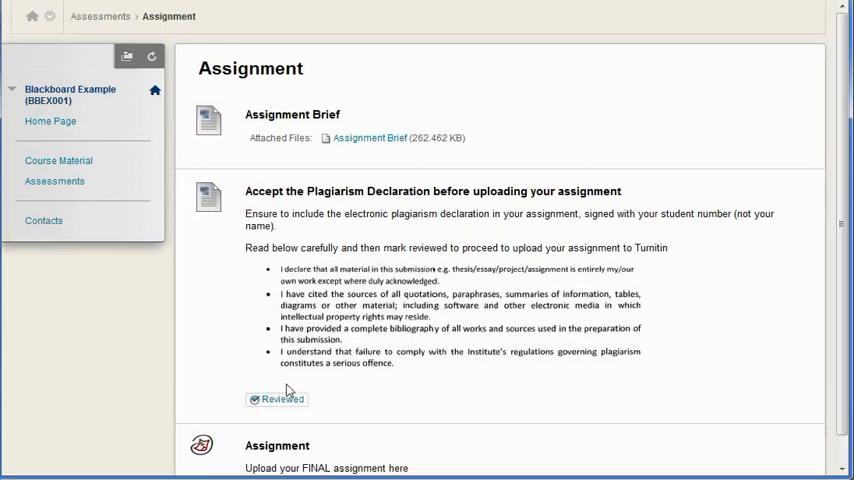